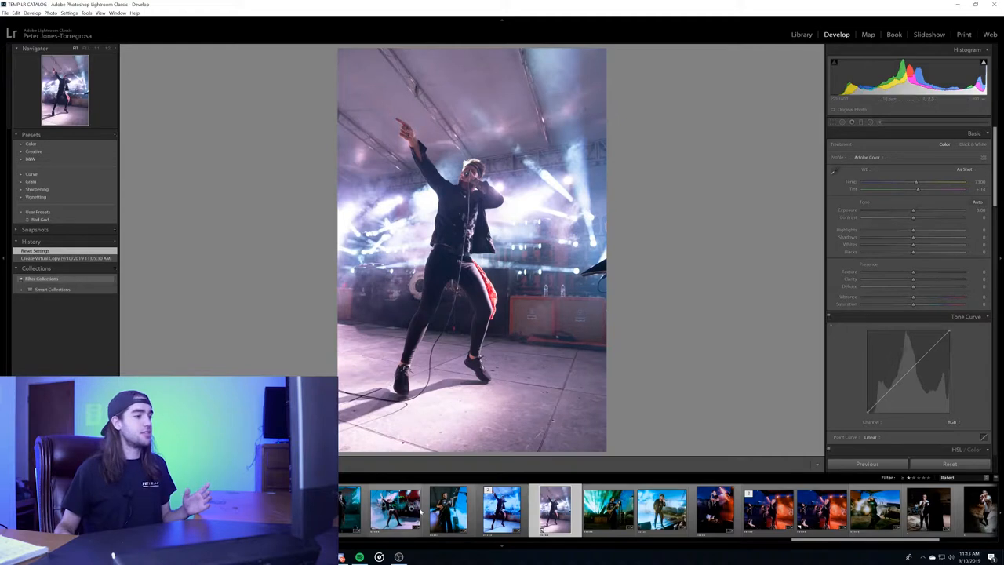
- Apply an 8x10 crop and cool-blue calibration hue, saturation and shadow tint shifts
click(499, 512)
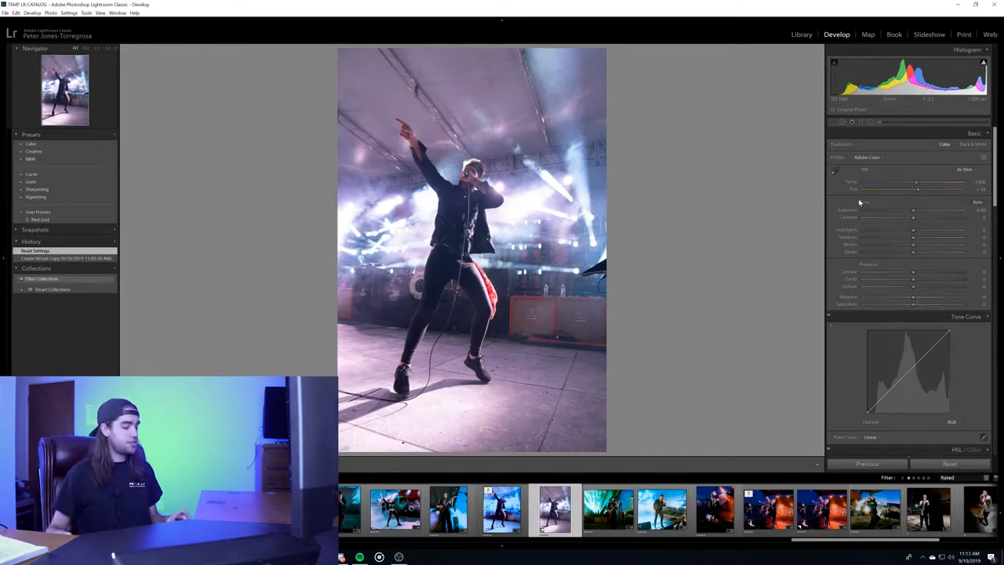
click(828, 123)
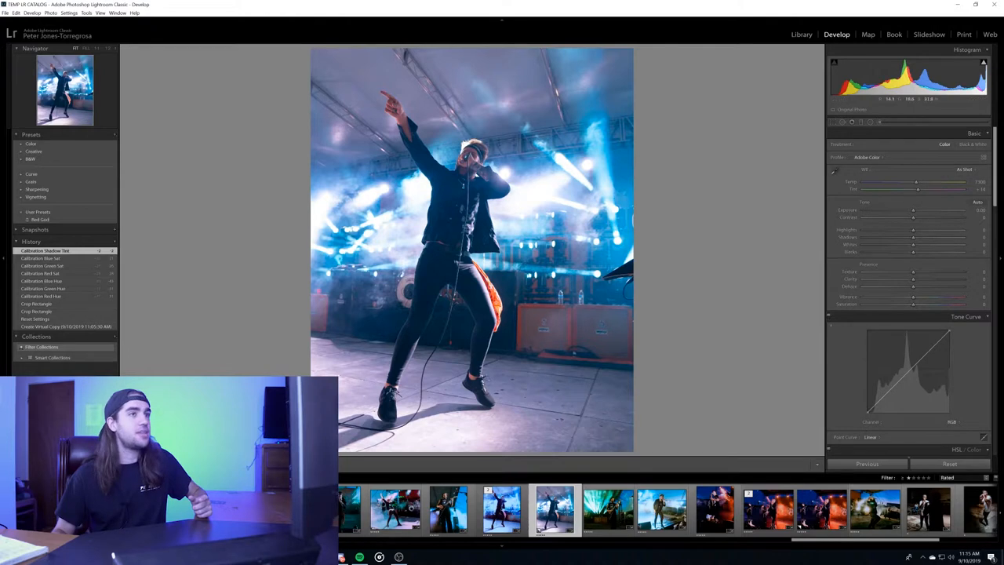
- Push the Basic panel Tint slider toward green and raise the Temp slider
drag(914, 189, 902, 189)
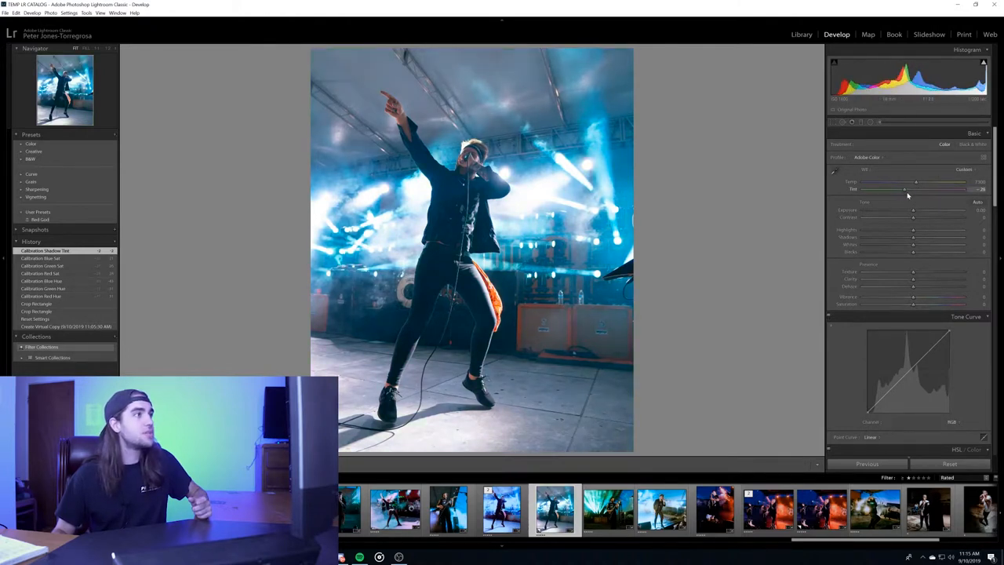
drag(902, 182, 917, 182)
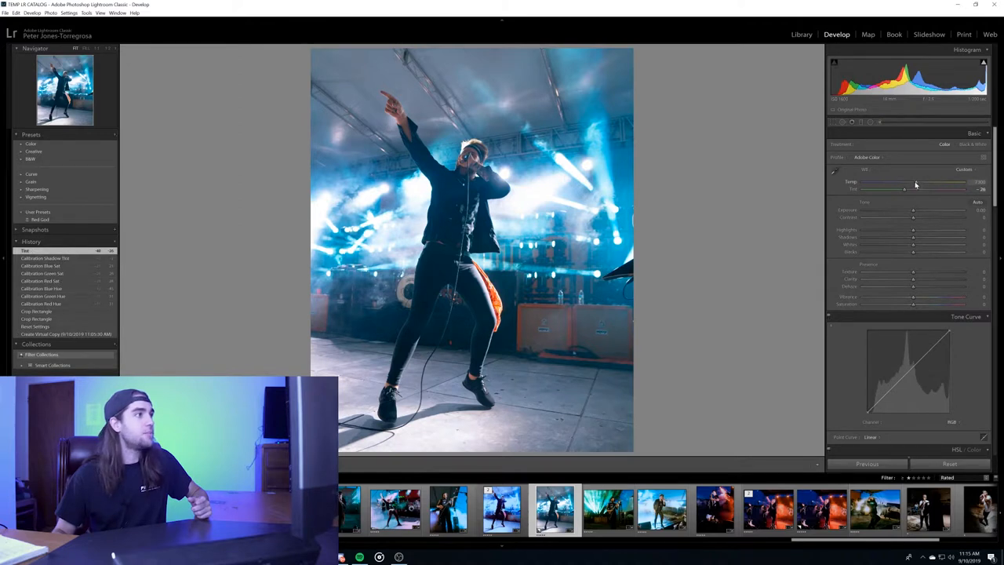
drag(903, 182, 926, 182)
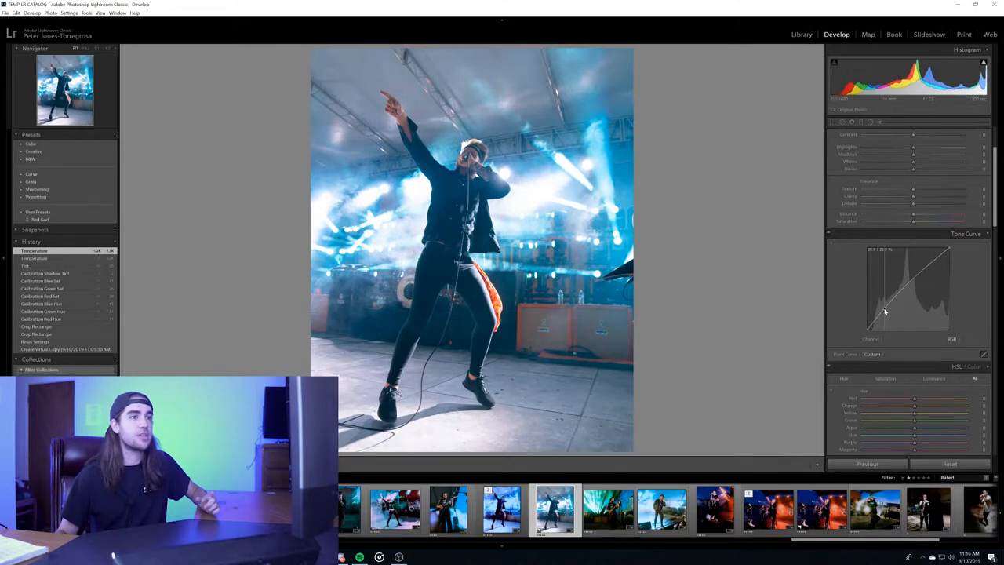
- Pull down the shadows and lift the highlights on the RGB point curve
drag(885, 311, 867, 329)
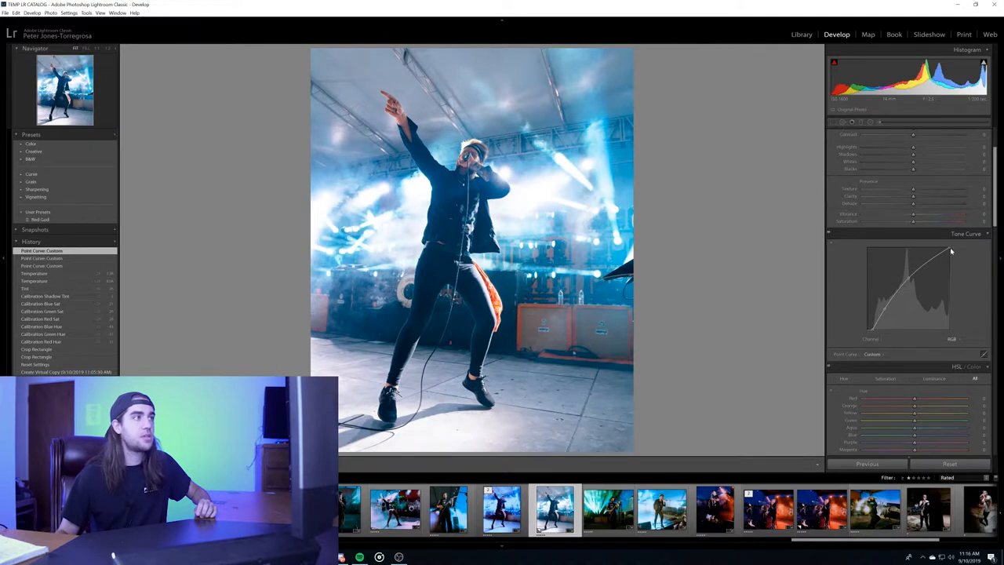
drag(951, 251, 958, 260)
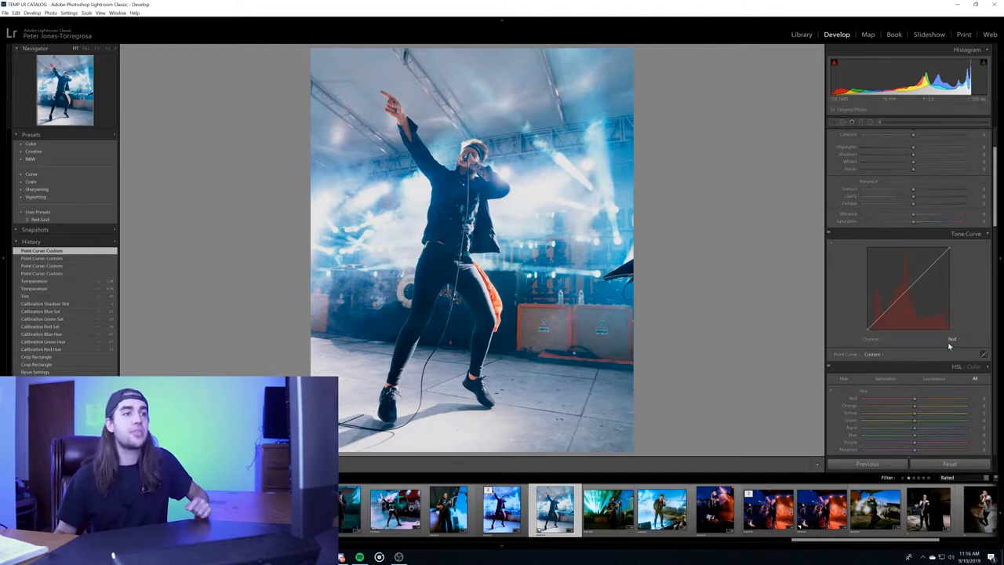
- Reshape the Red channel tone curve in the midtones to warm the cool cast
click(951, 339)
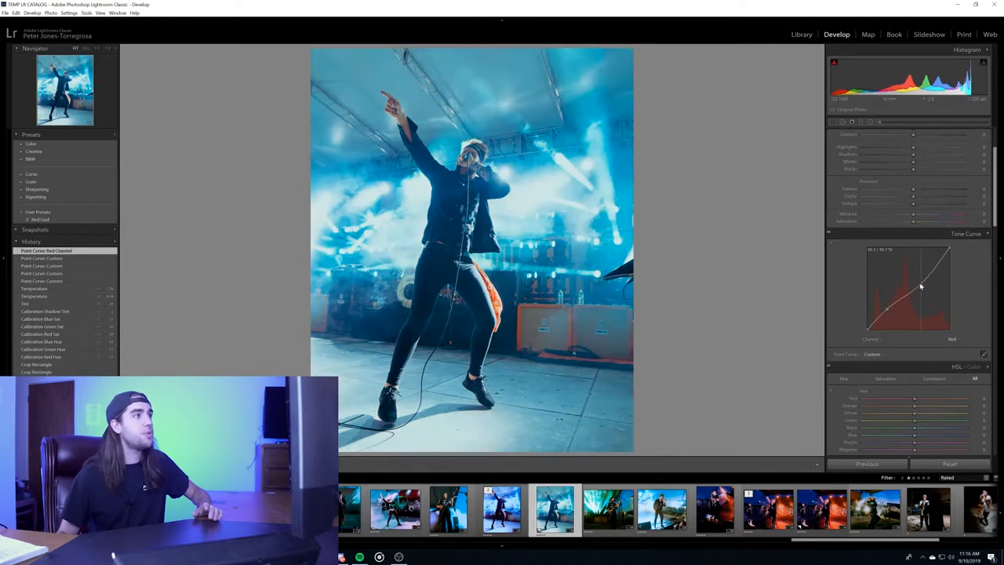
drag(921, 286, 914, 280)
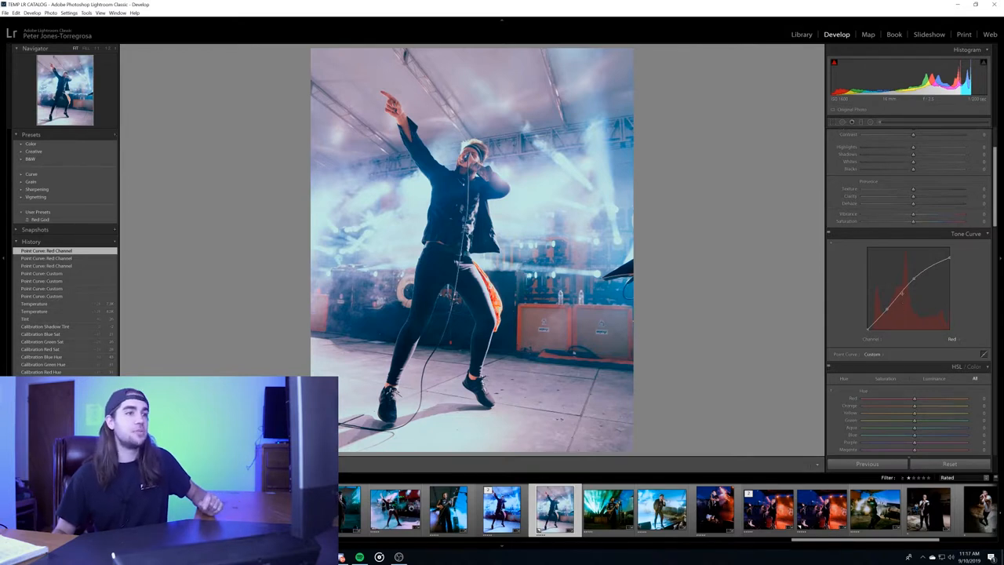
drag(902, 291, 902, 302)
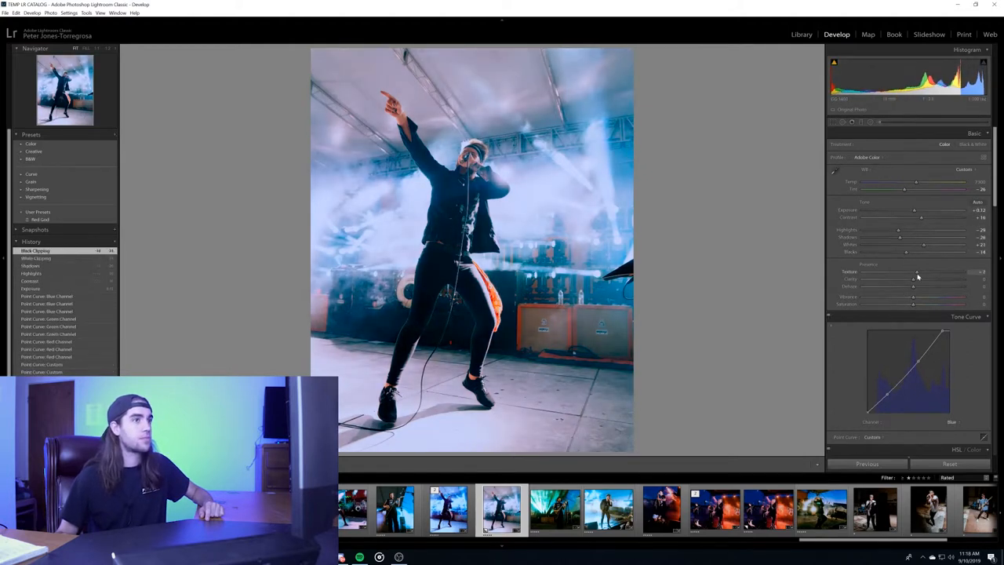
- Add slight texture, a small positive dehaze and boosted vibrance to the photo
drag(916, 278, 914, 278)
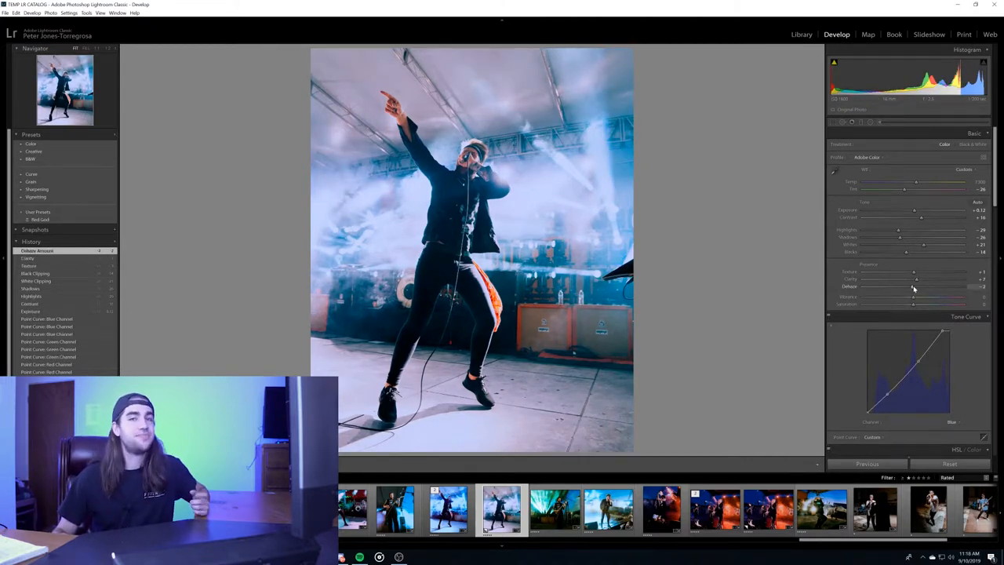
drag(914, 286, 963, 286)
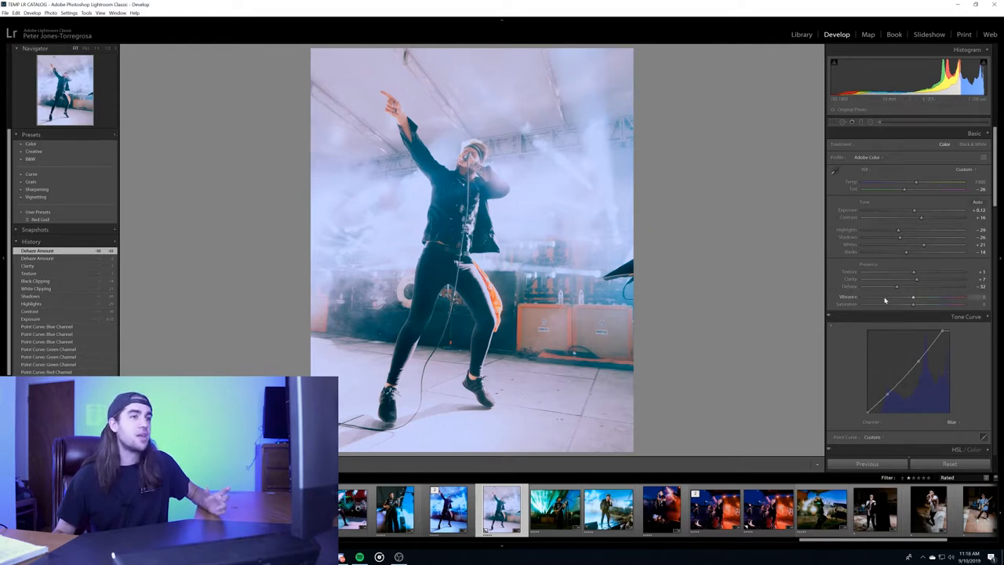
mouse_move(894, 264)
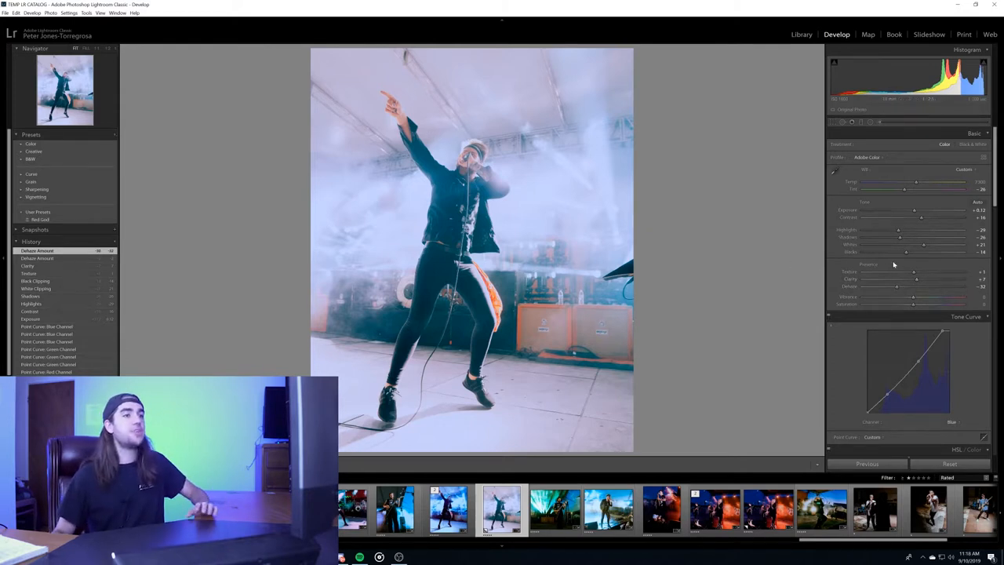
drag(898, 286, 914, 286)
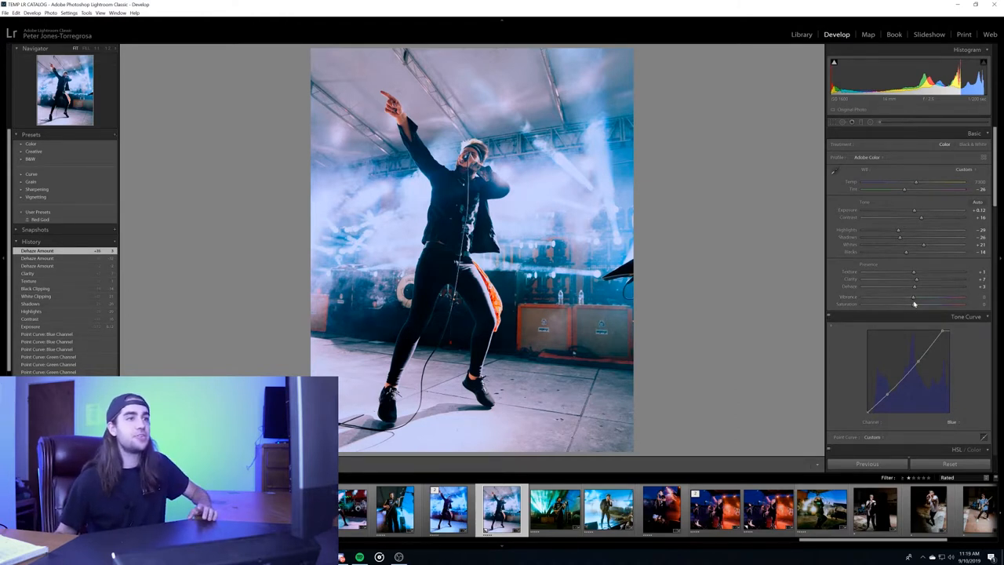
drag(914, 296, 918, 297)
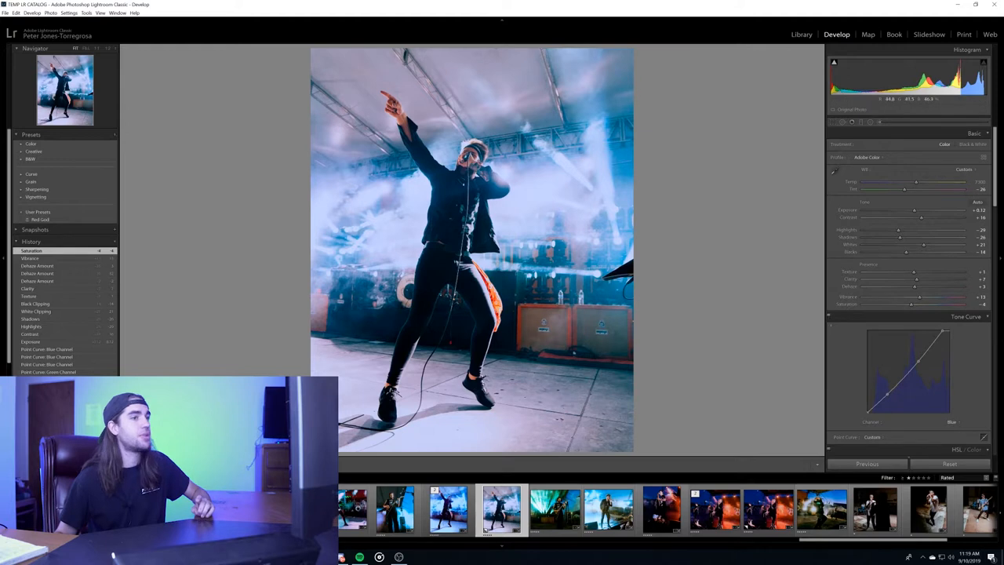
click(965, 449)
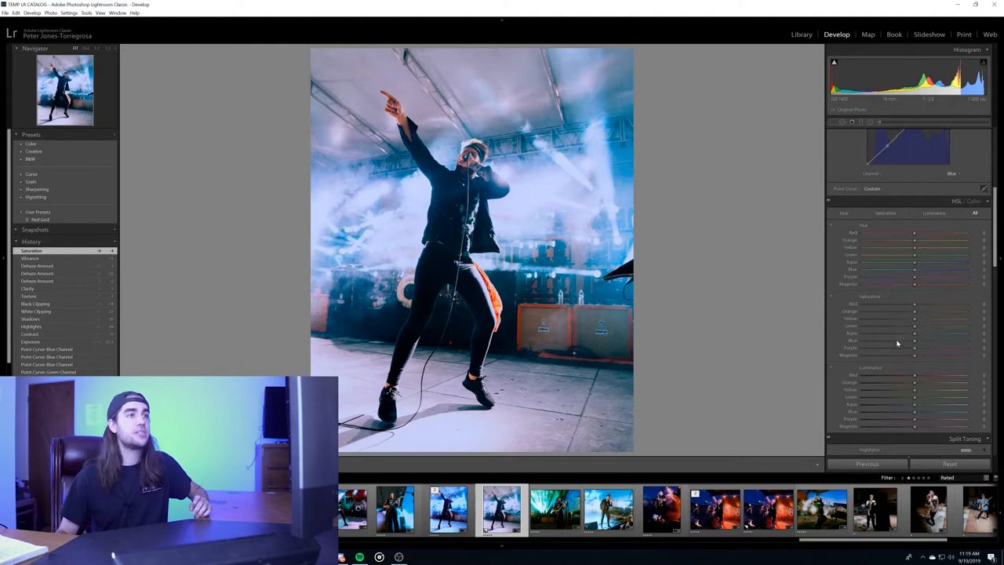
mouse_move(884, 365)
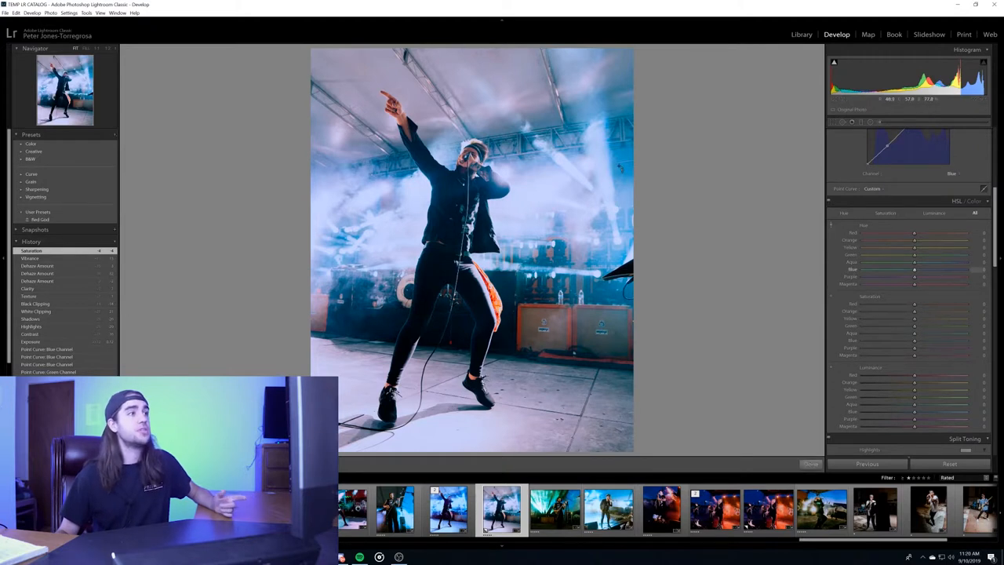
- Shift the Aqua and Blue hue sliders in the HSL panel
drag(914, 269, 965, 269)
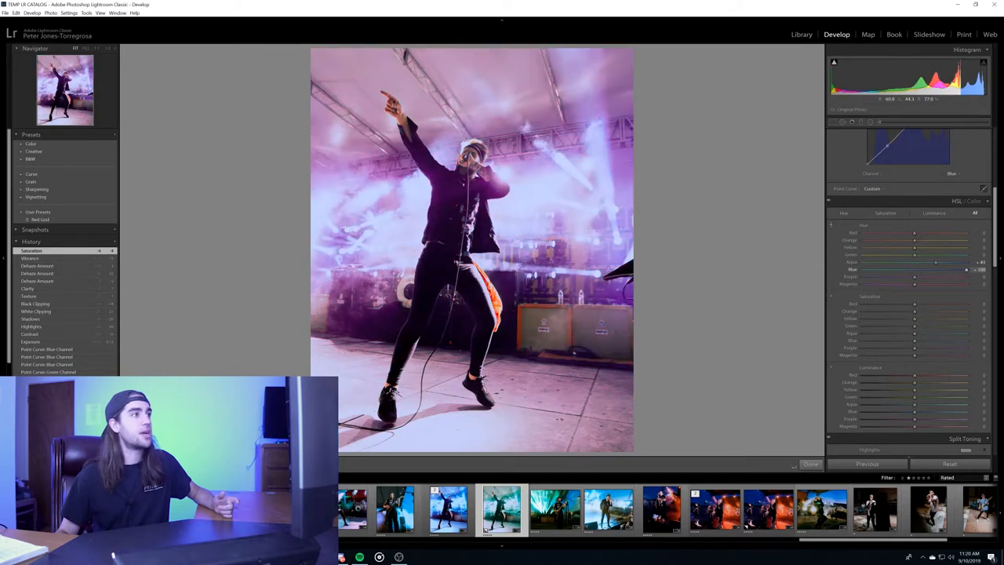
drag(913, 269, 941, 269)
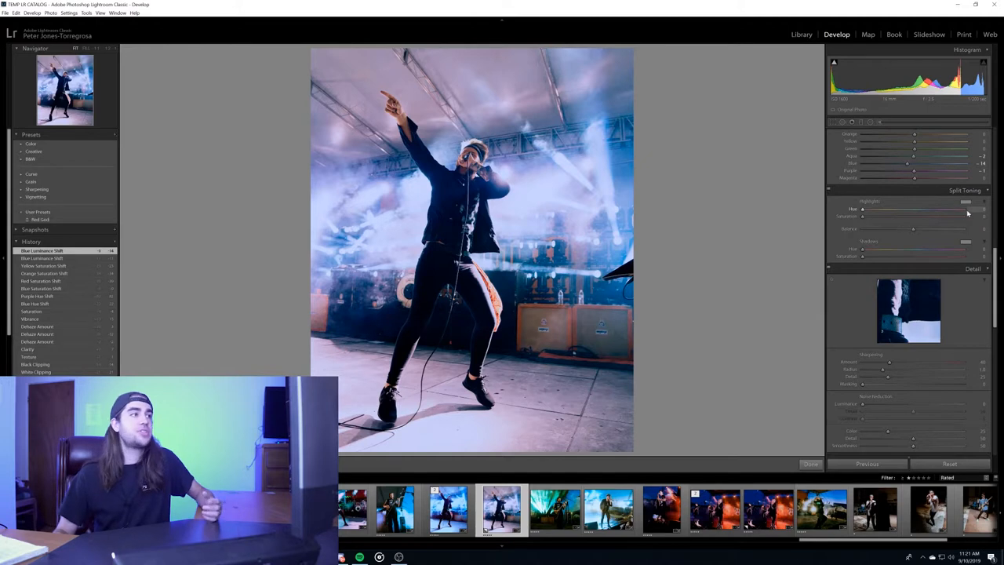
- Give the split-toning highlights a soft blue tint (hue 198, saturation 26)
click(964, 202)
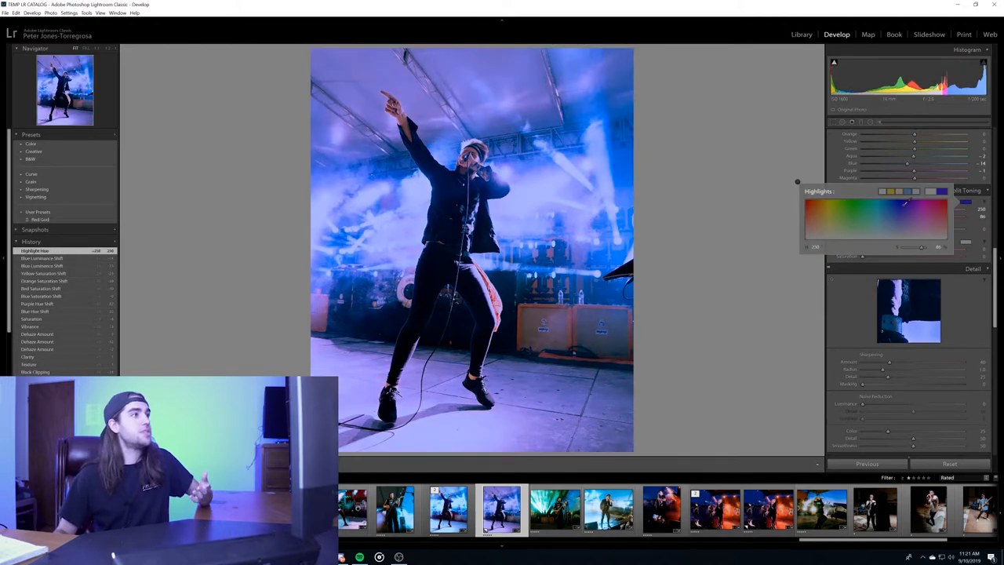
drag(906, 218, 808, 218)
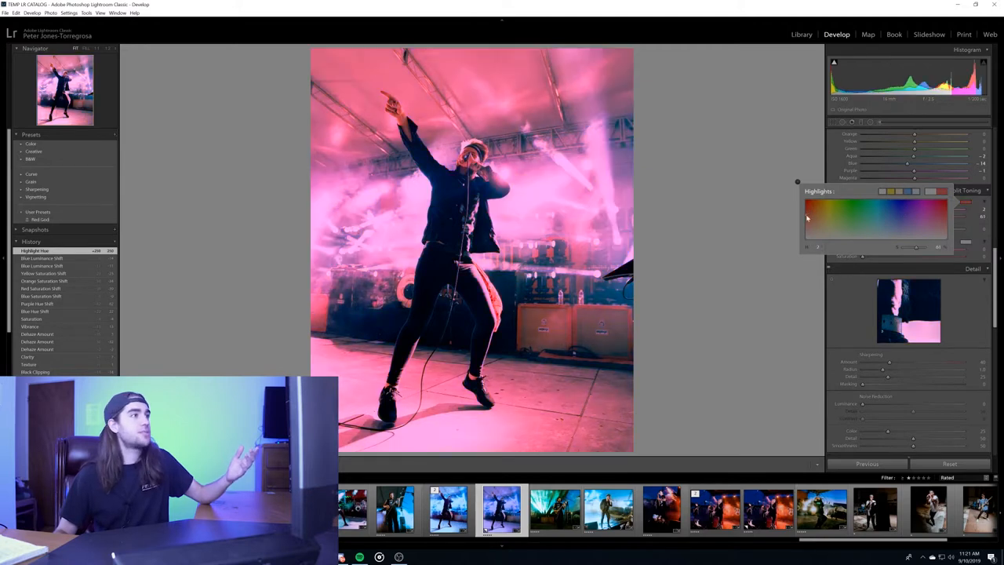
click(870, 225)
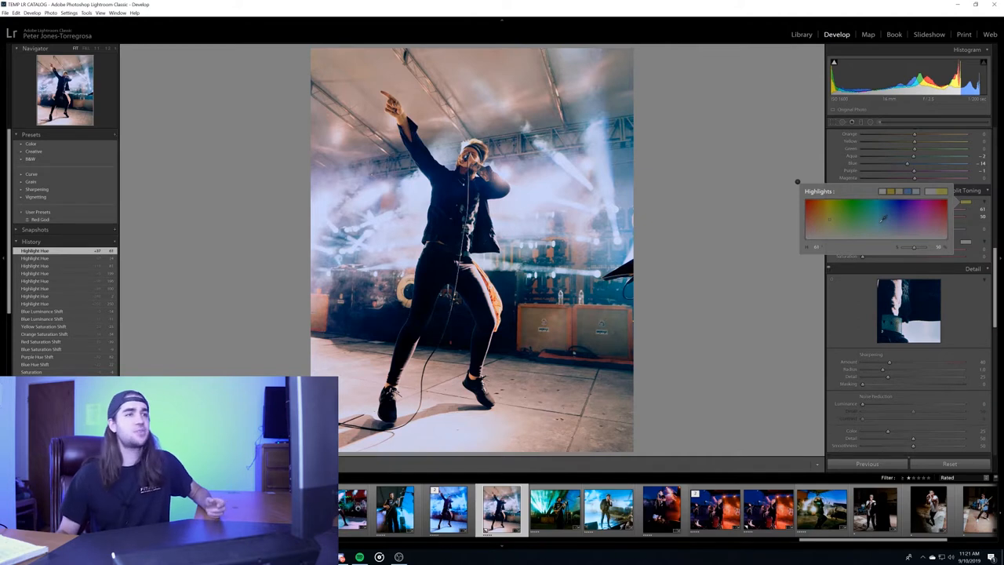
drag(882, 220, 913, 228)
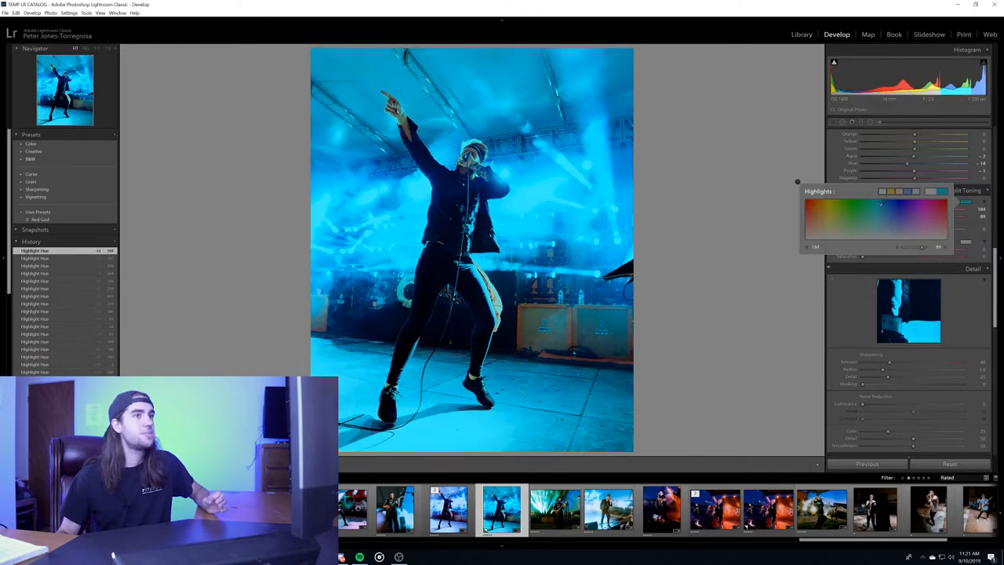
drag(924, 247, 938, 247)
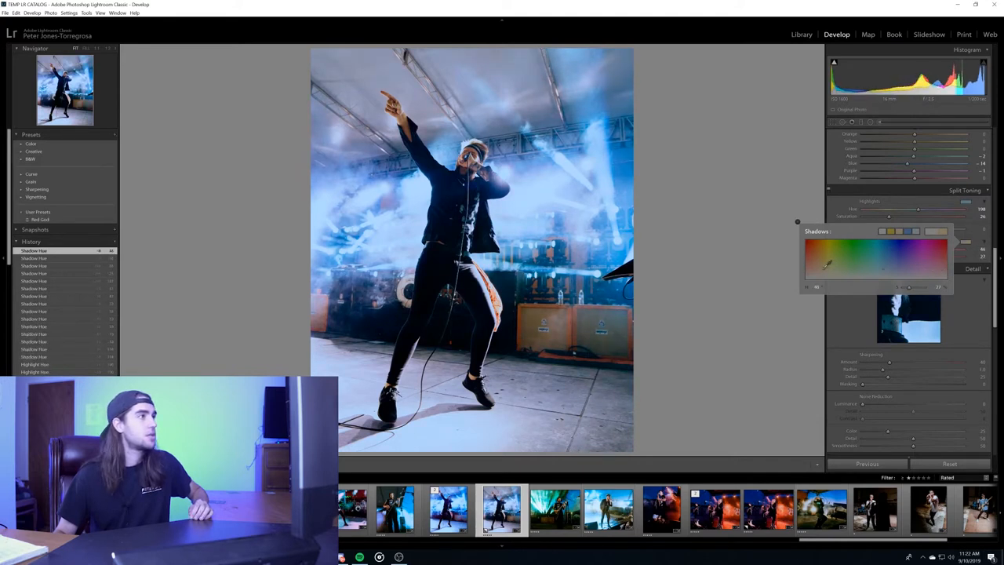
- Pick a warm shadow tint and push the split-toning Balance toward highlights
drag(823, 265, 833, 263)
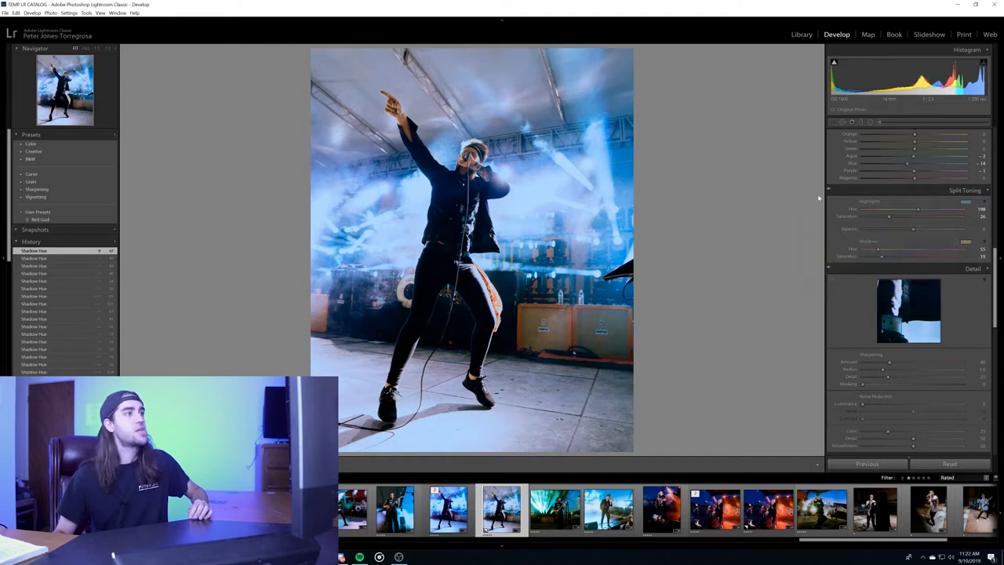
mouse_move(910, 274)
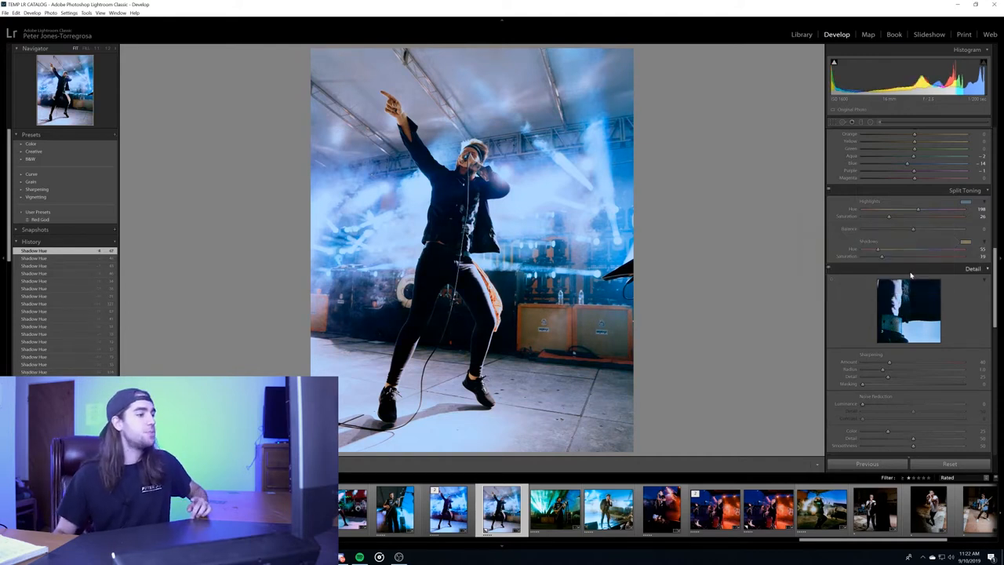
drag(914, 229, 917, 228)
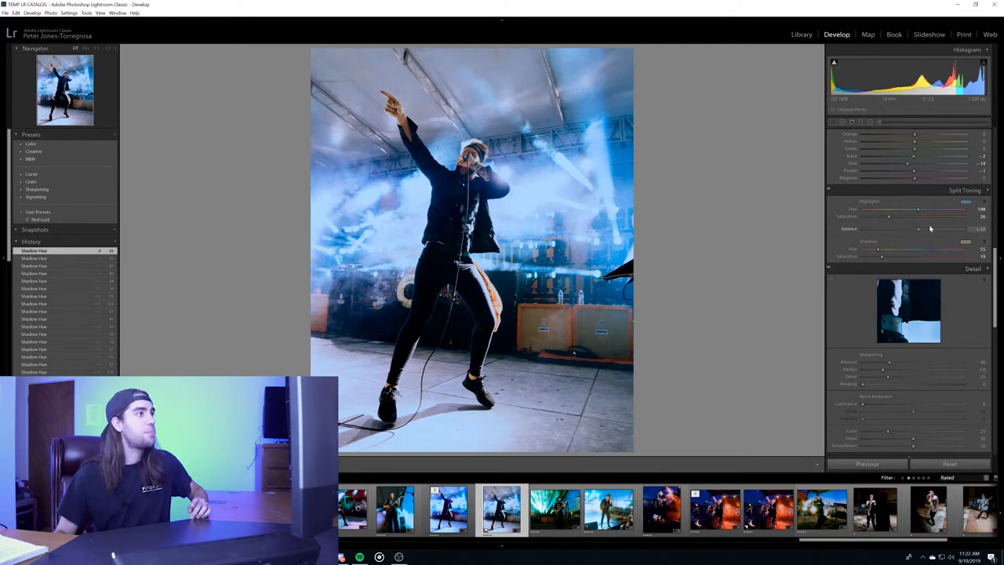
drag(919, 228, 916, 228)
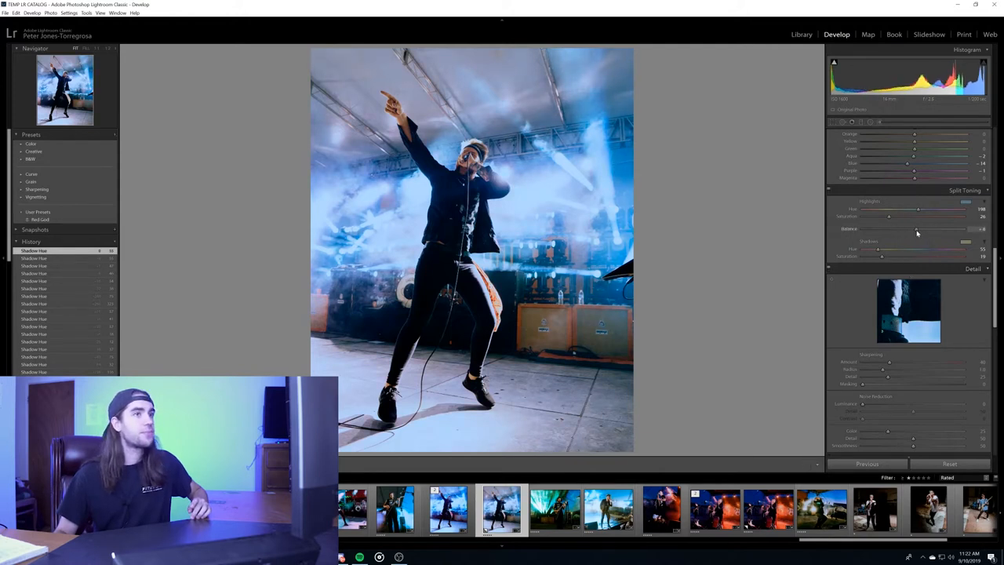
drag(888, 228, 921, 228)
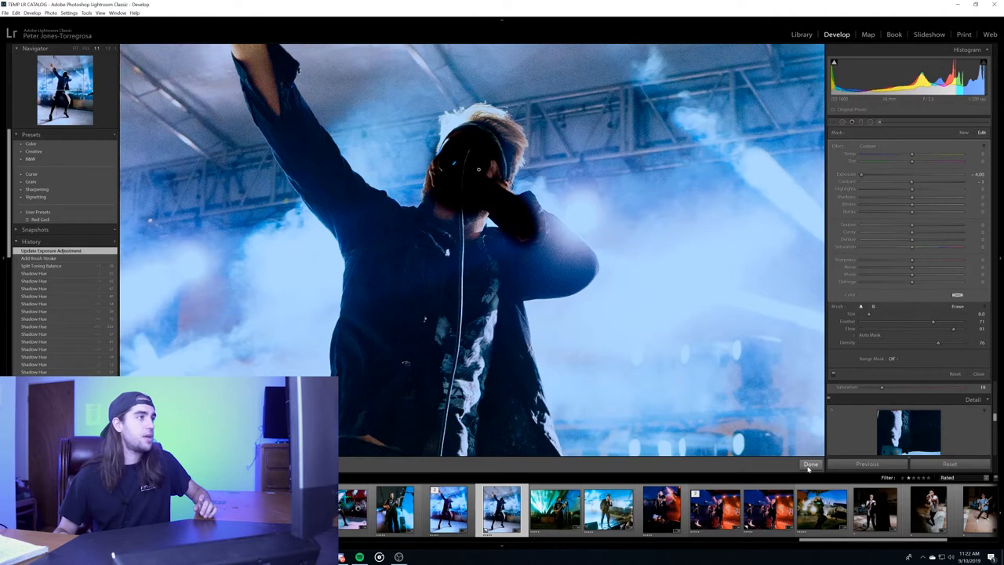
- Finish the darkening Adjustment Brush stroke on the singer's face with Done
click(810, 464)
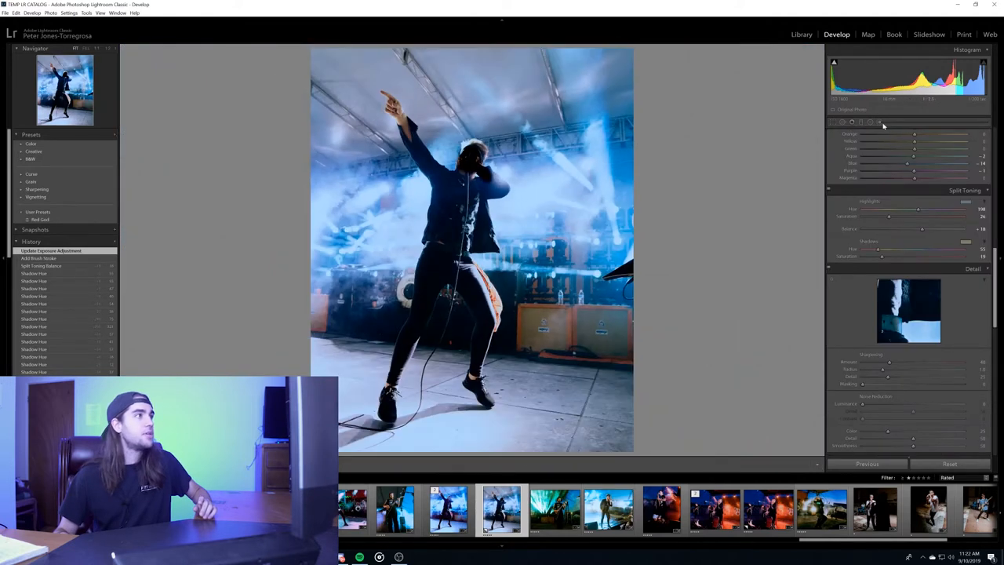
- Set the face brush to Exposure -0.18, Temp -12, Tint +13, and adjust texture and clarity
click(881, 122)
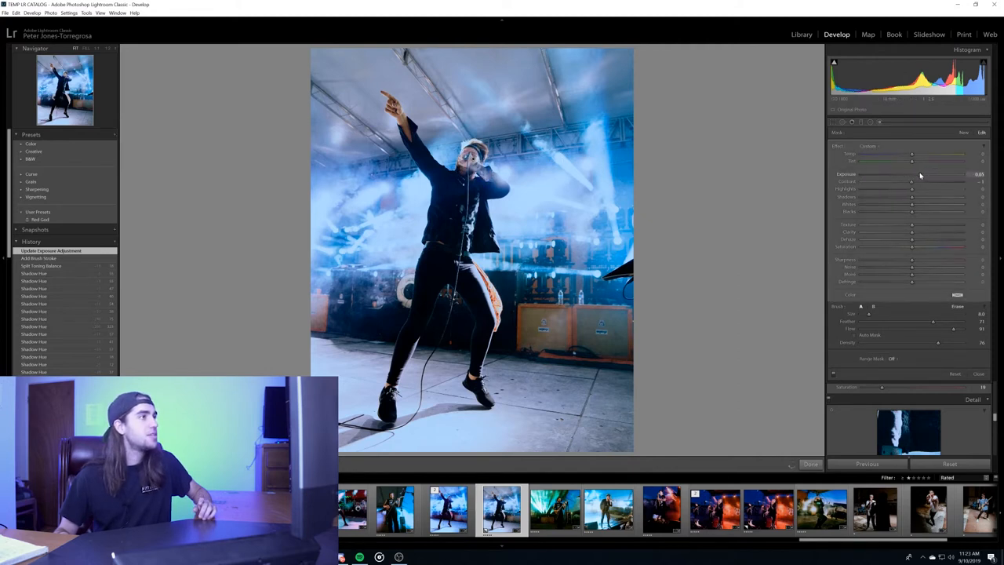
drag(911, 173, 909, 173)
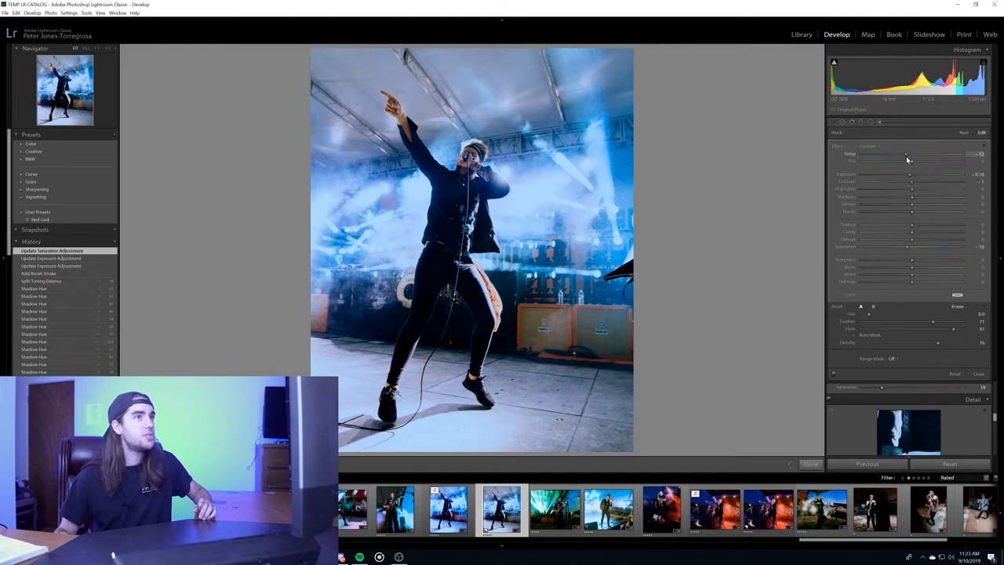
drag(906, 153, 902, 161)
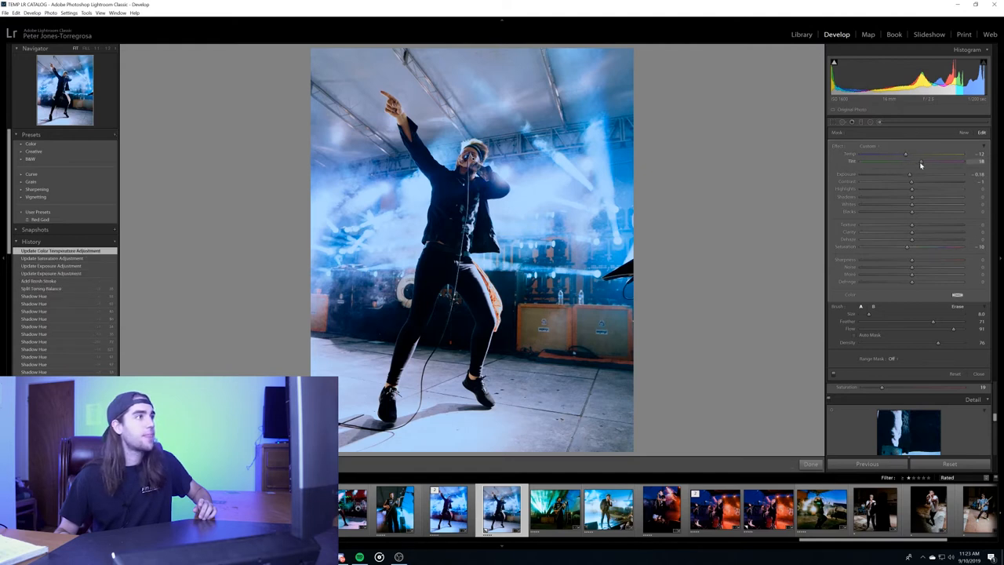
drag(906, 154, 902, 154)
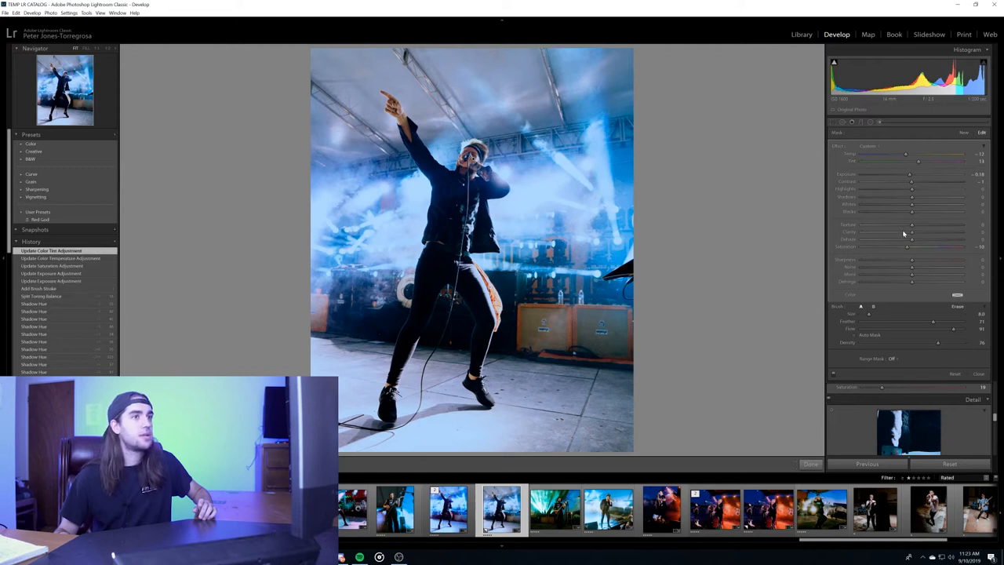
drag(910, 230, 899, 230)
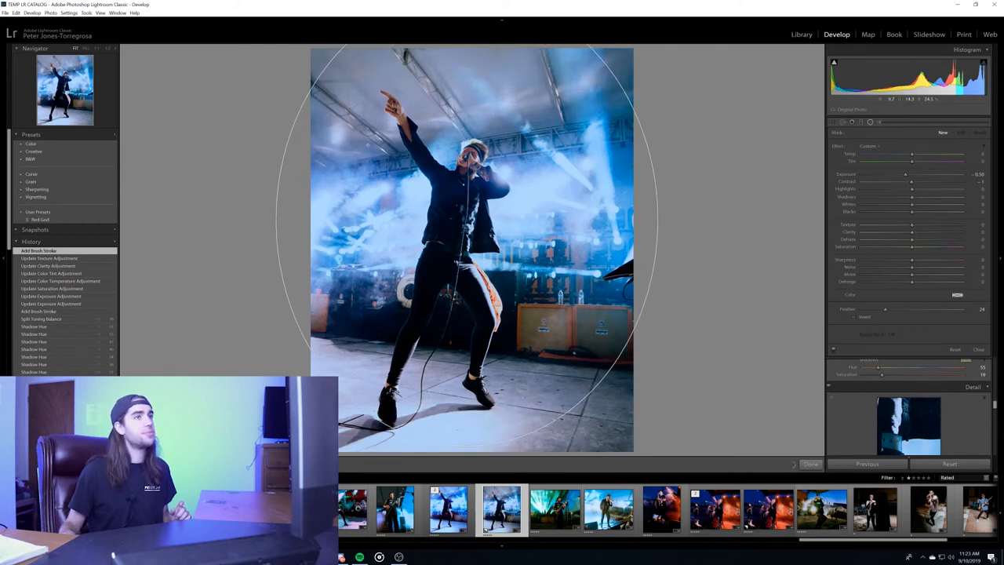
- Commit the oval radial filter around the singer at Exposure -0.50 and Feather 24
click(869, 122)
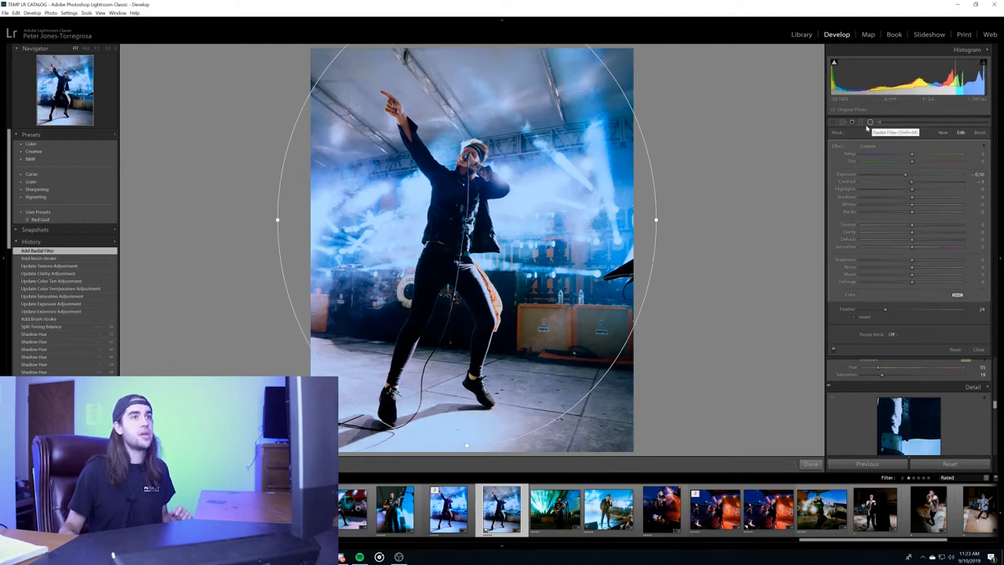